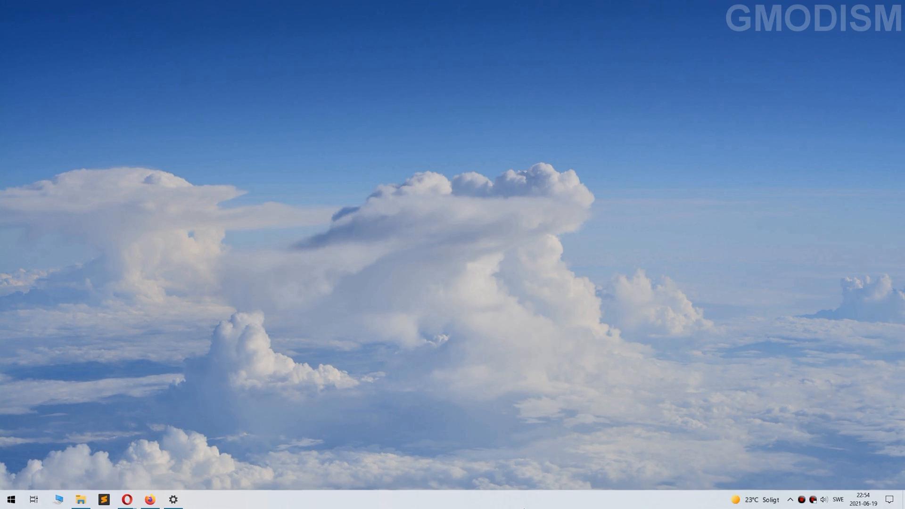
# Turn off News and interests from the taskbar's right-click menu
pyautogui.rightClick(149, 499)
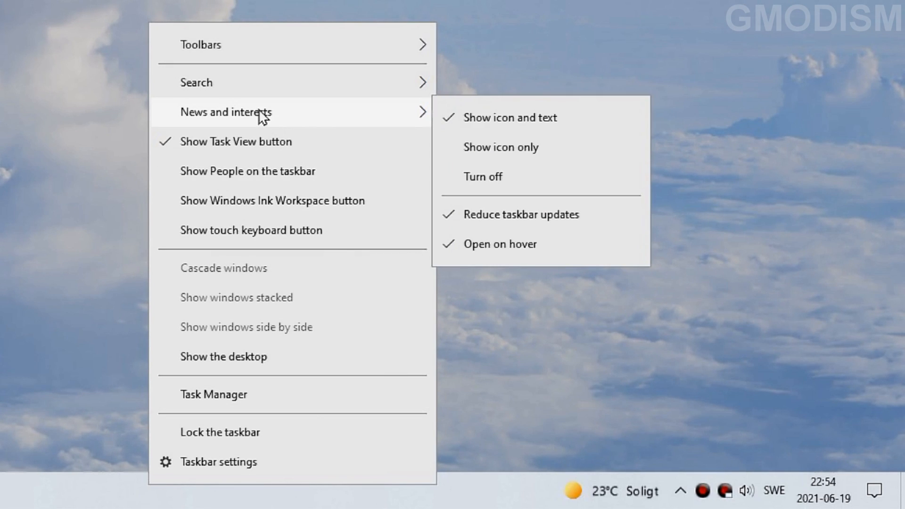
pyautogui.moveTo(493, 190)
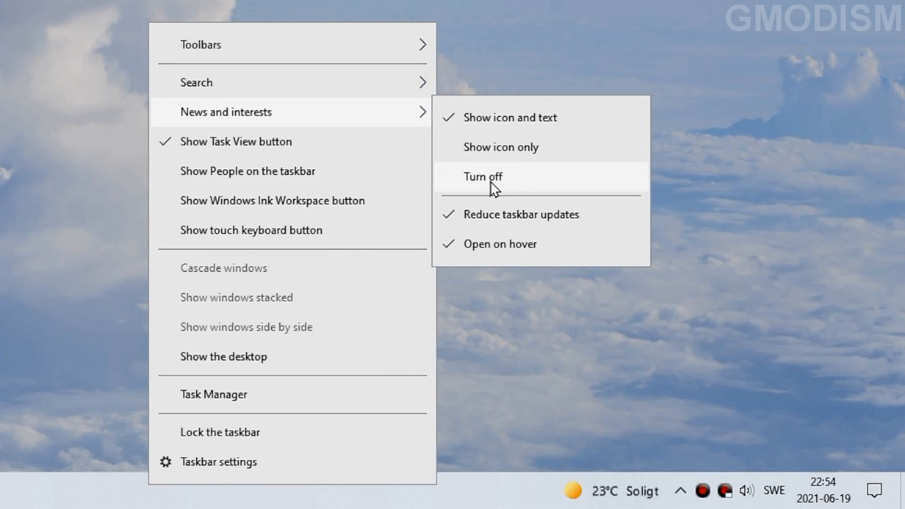
pyautogui.click(483, 177)
pyautogui.write('windows defender firewall with')
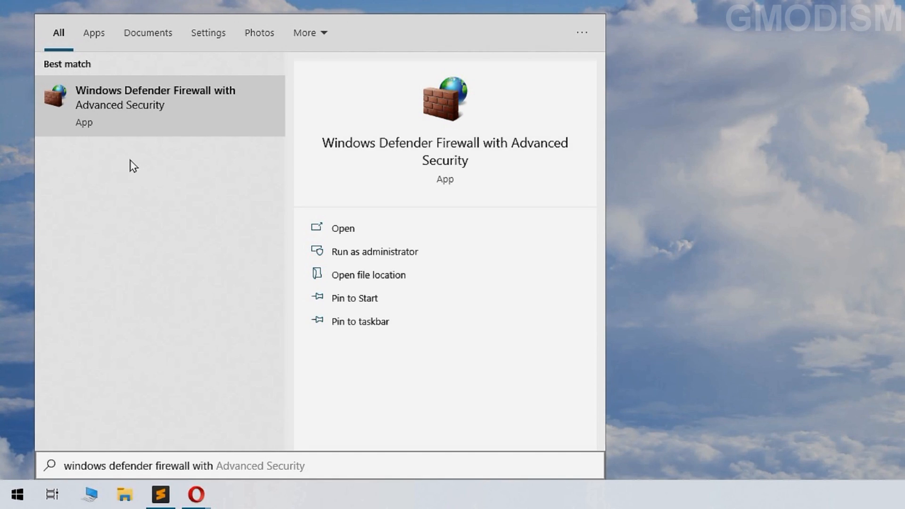
pyautogui.moveTo(219, 208)
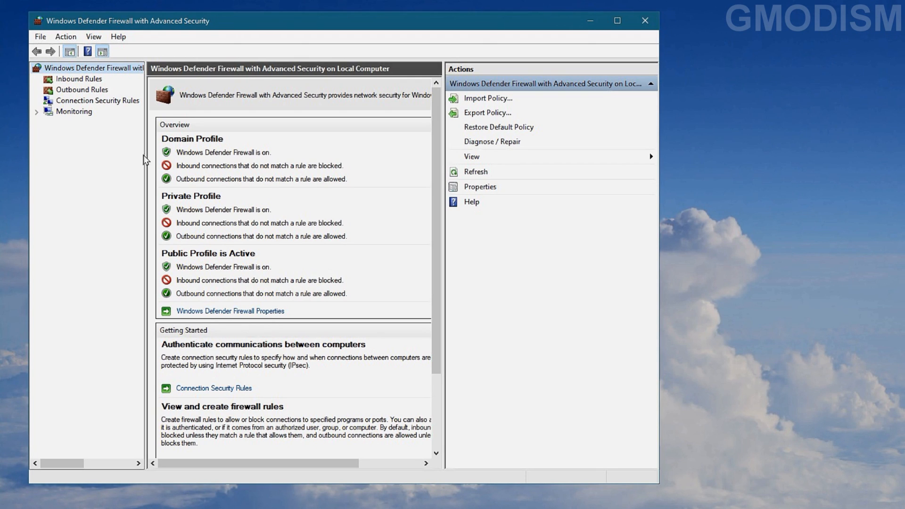
pyautogui.moveTo(84, 93)
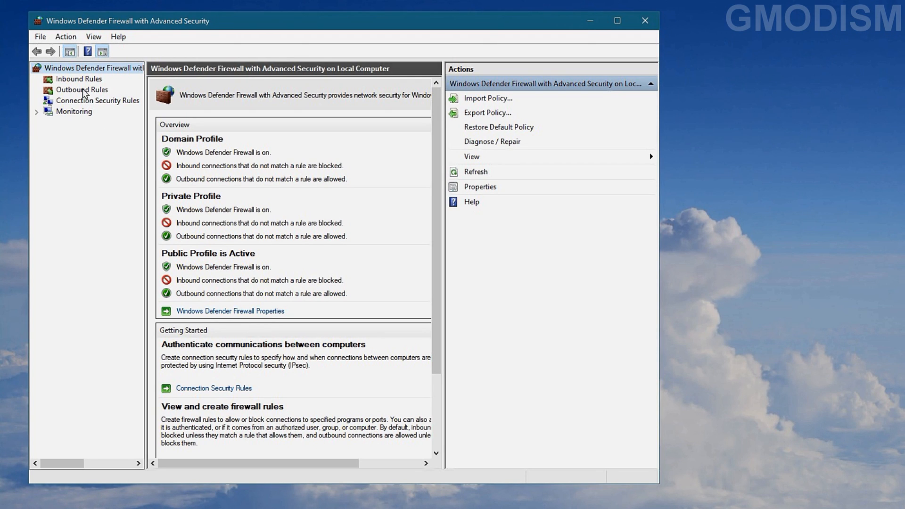
# Select Outbound Rules in the left navigation tree
pyautogui.click(81, 90)
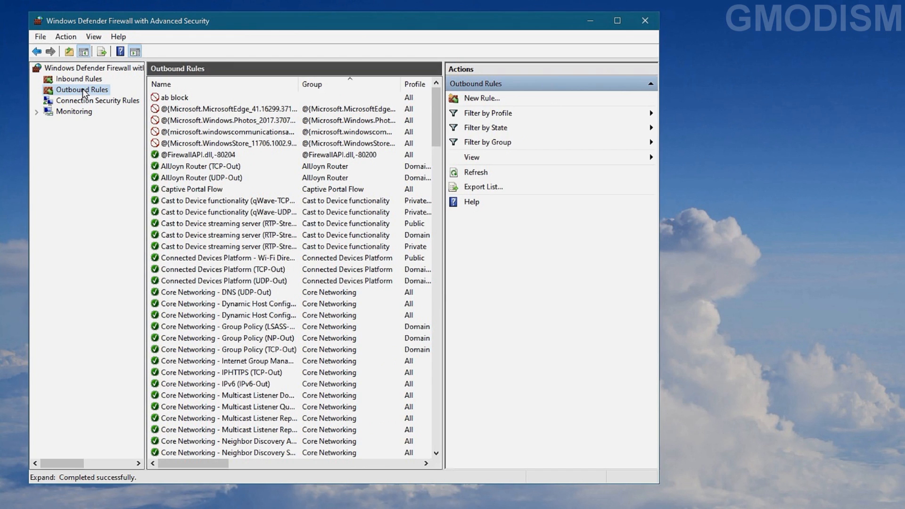
pyautogui.moveTo(143, 93)
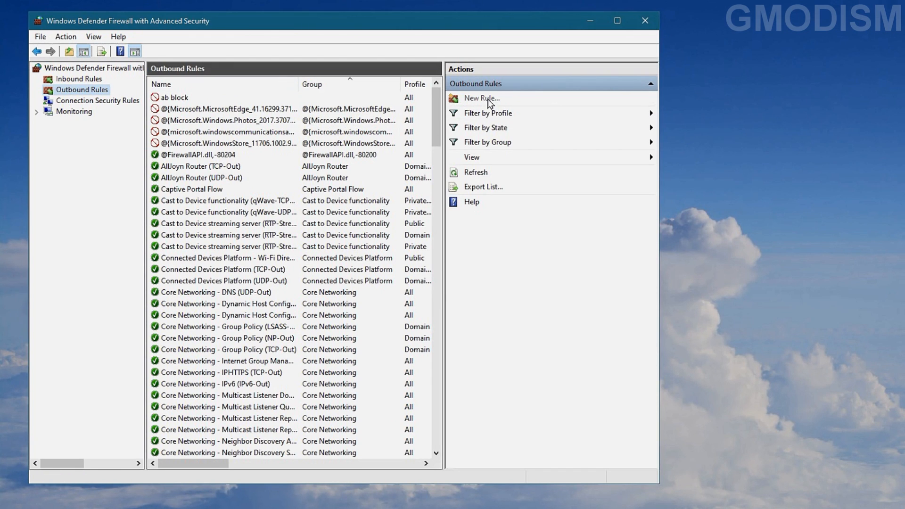
# Create a new Program rule for %windir%\SystemApps\Microsoft.Windows.Search_cw5n1h2txyewy\SearchApp.exe
pyautogui.click(481, 98)
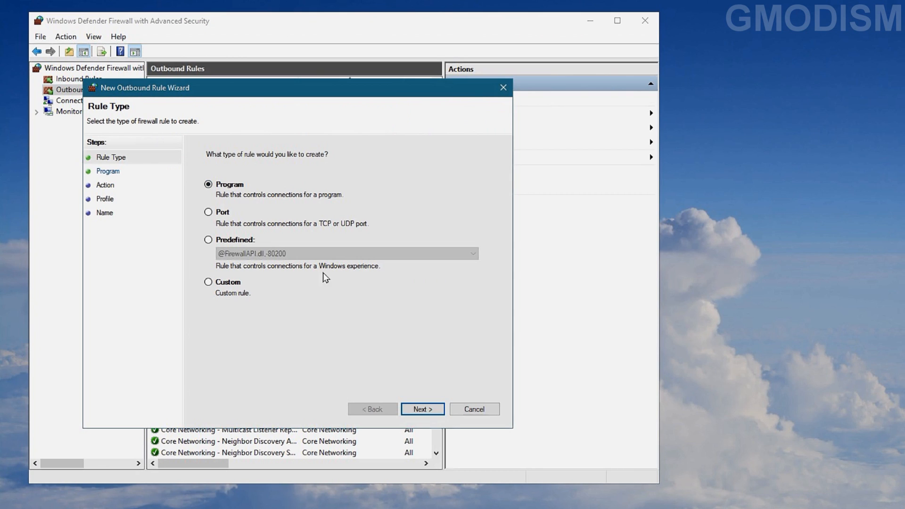
pyautogui.click(422, 409)
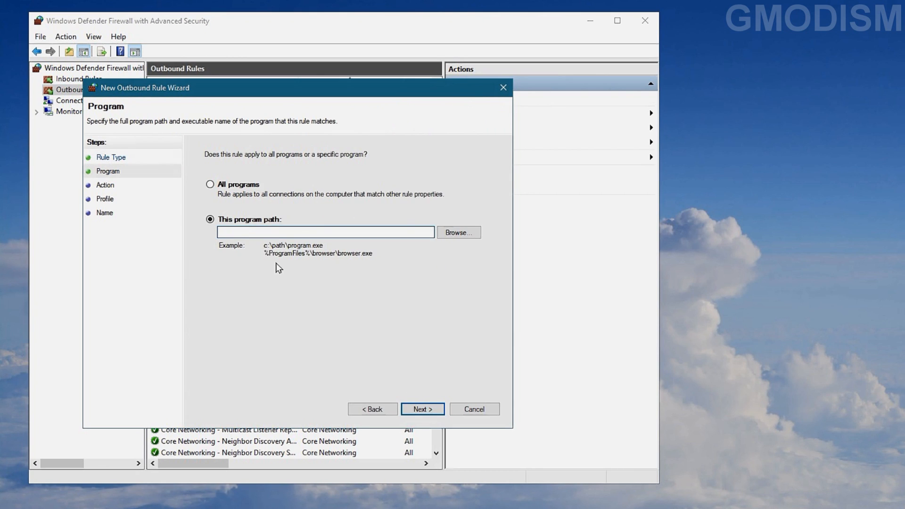
pyautogui.click(325, 232)
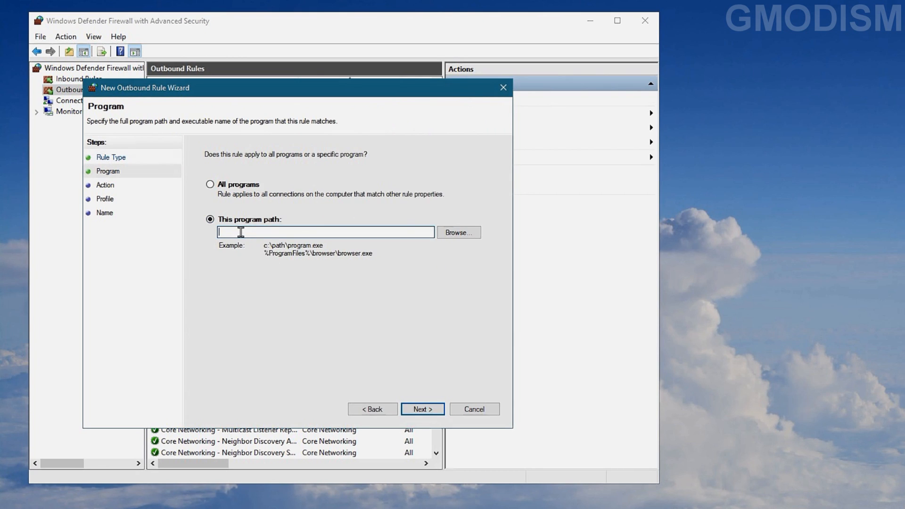
pyautogui.write('\\SystemApps\\Microsoft.Windows.Search_cw5n1h2txyewy\\SearchApp.exe')
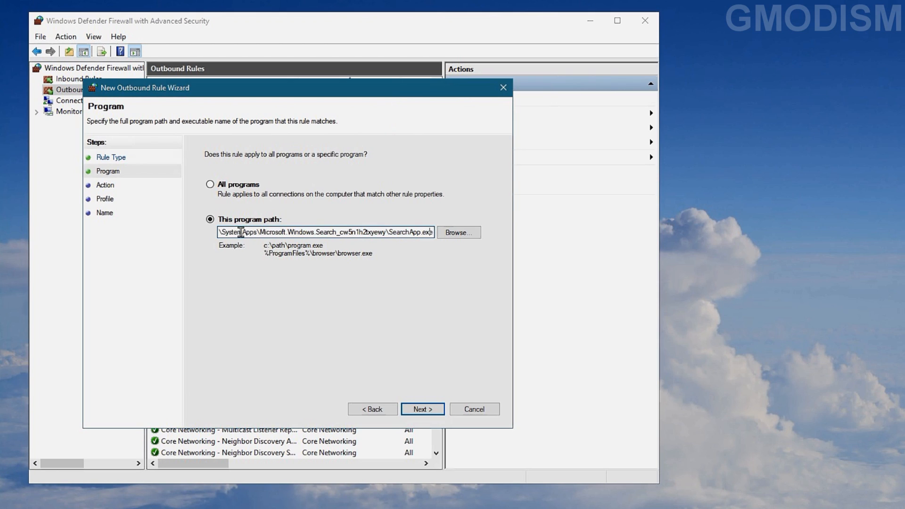
pyautogui.moveTo(275, 293)
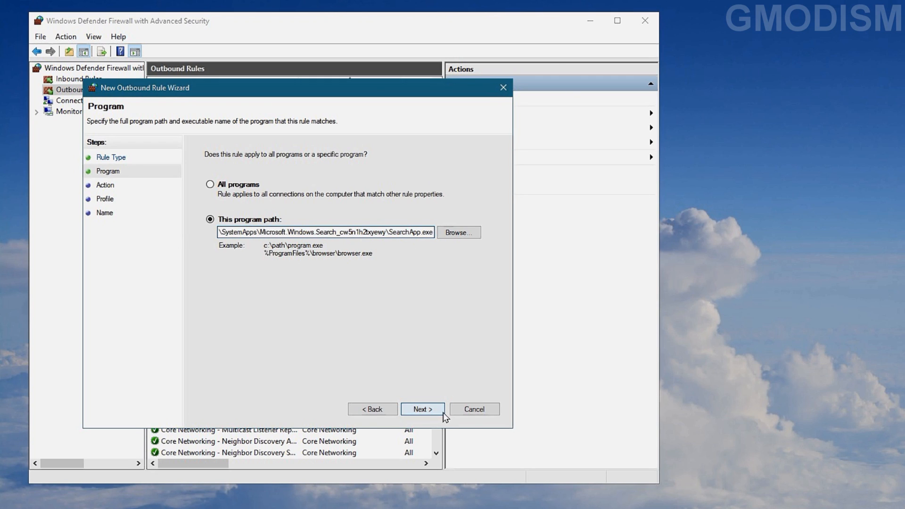
pyautogui.click(421, 409)
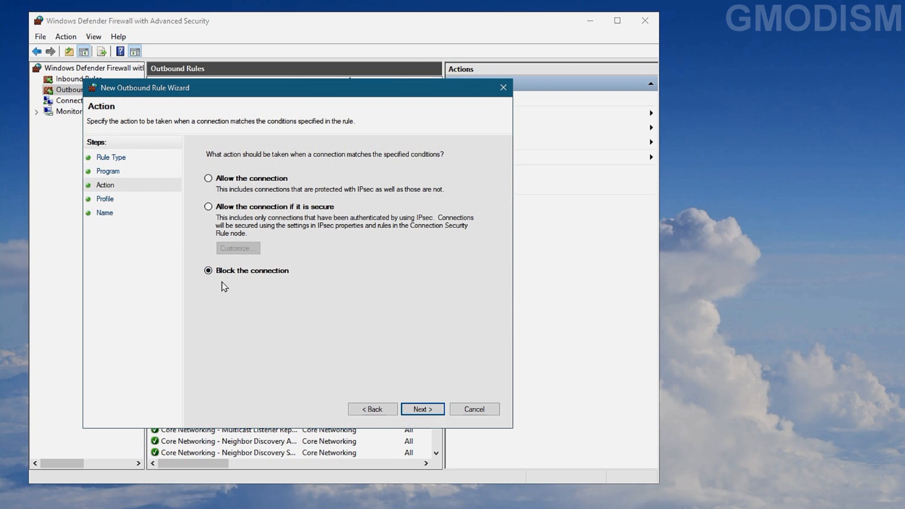
pyautogui.moveTo(400, 398)
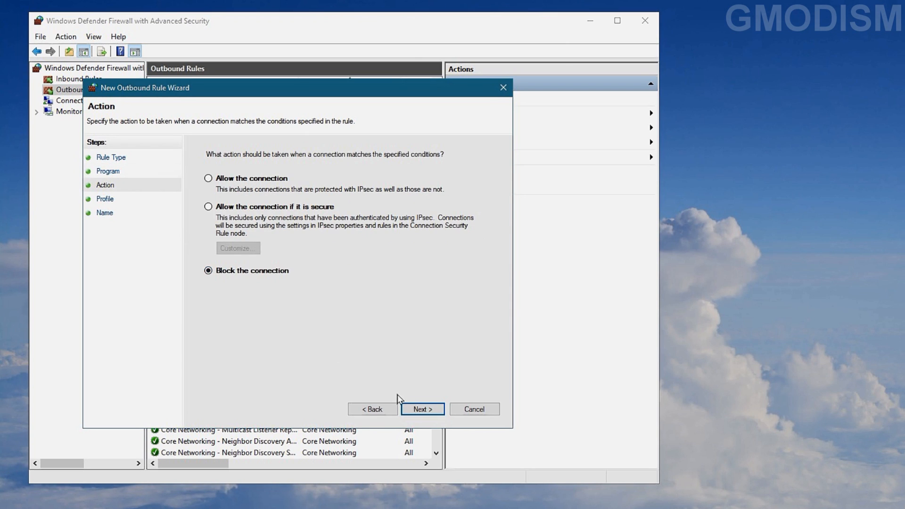
# Keep Block the connection and apply to Domain, Private and Public profiles
pyautogui.click(422, 409)
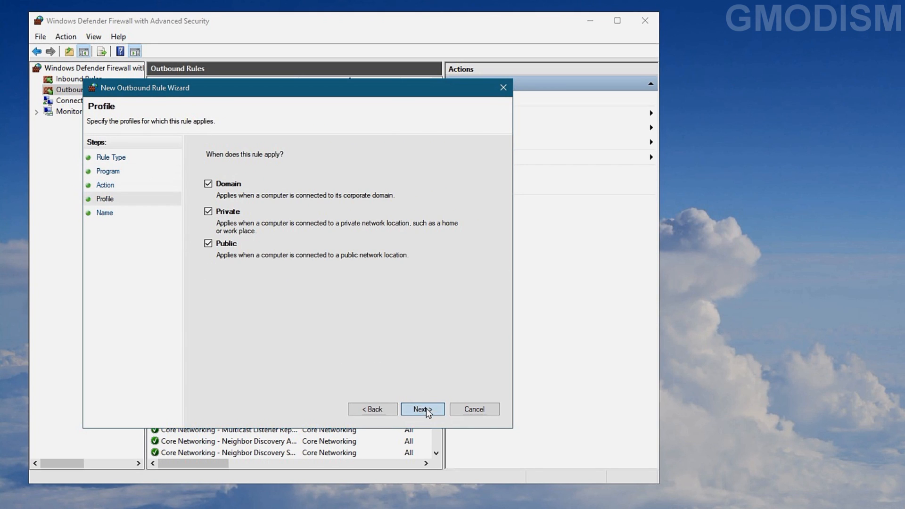
pyautogui.click(421, 408)
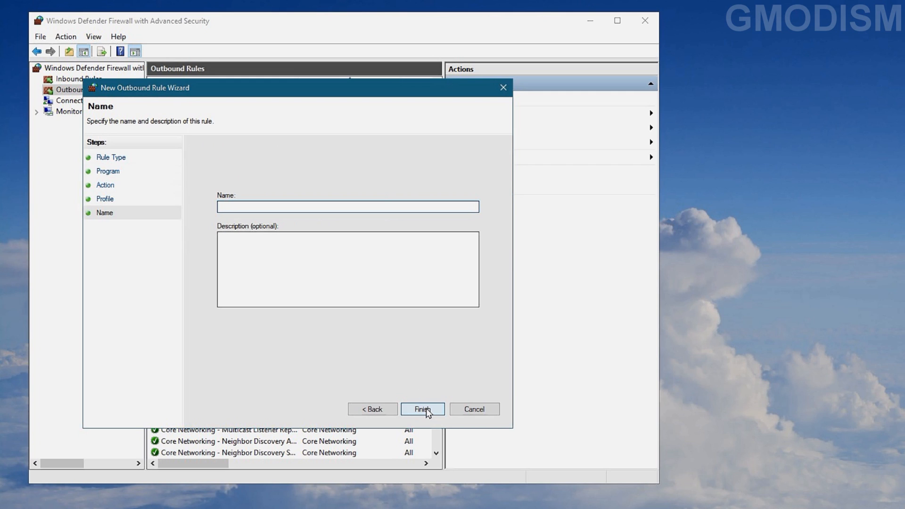
# Name the rule 'block news' and finish the wizard
pyautogui.write('block news')
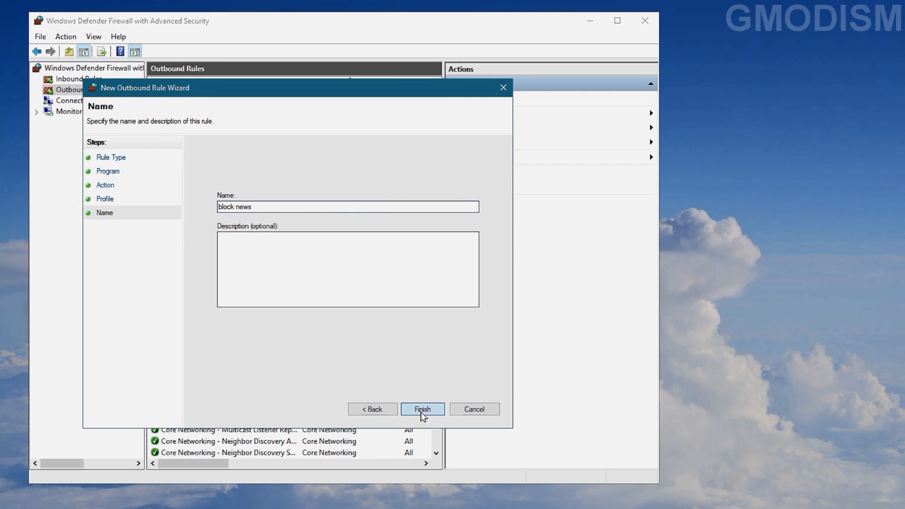
pyautogui.click(421, 408)
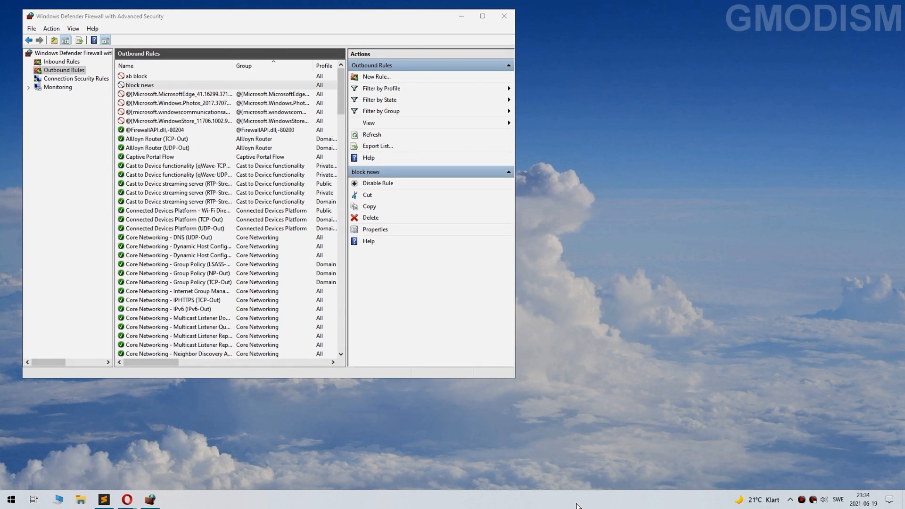
# Turn off News and interests again so the taskbar weather widget disappears
pyautogui.rightClick(576, 506)
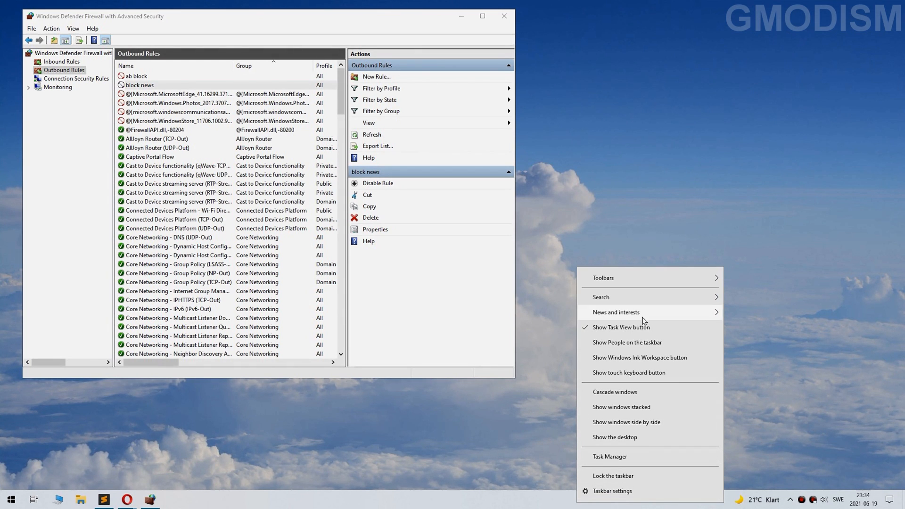
pyautogui.moveTo(622, 322)
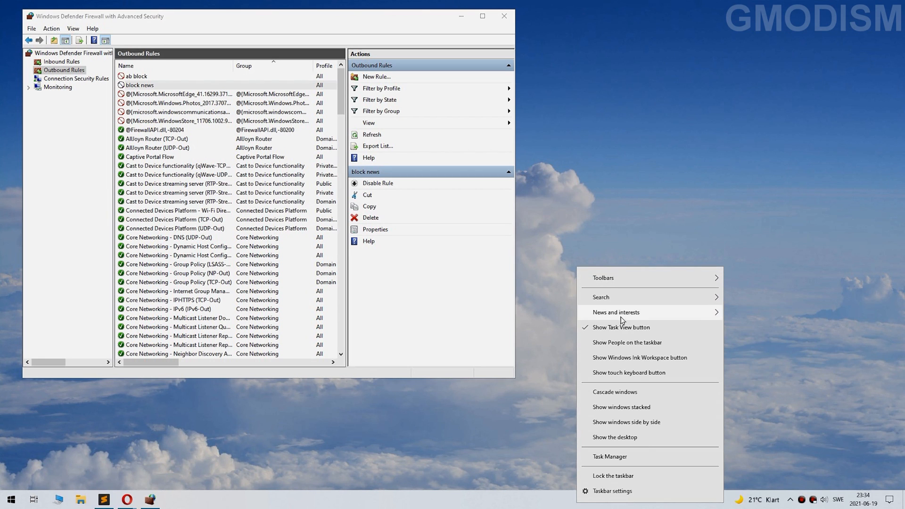
pyautogui.click(742, 348)
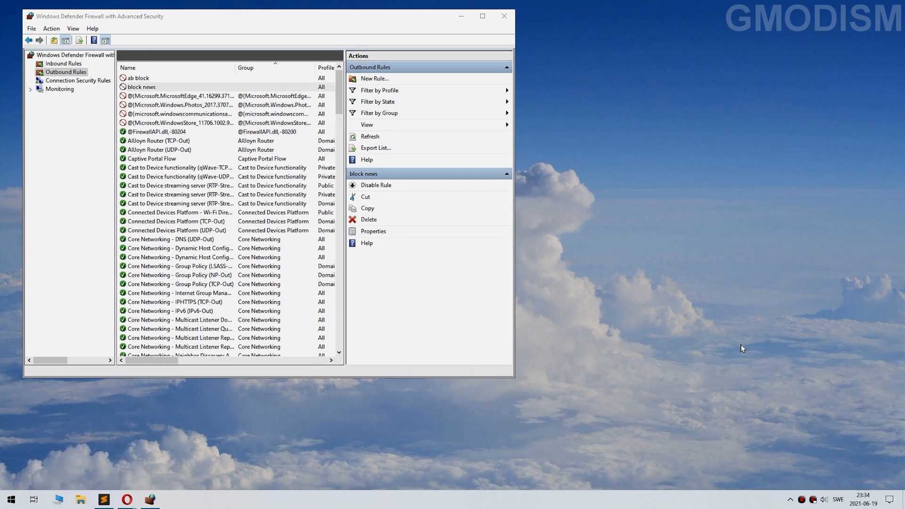